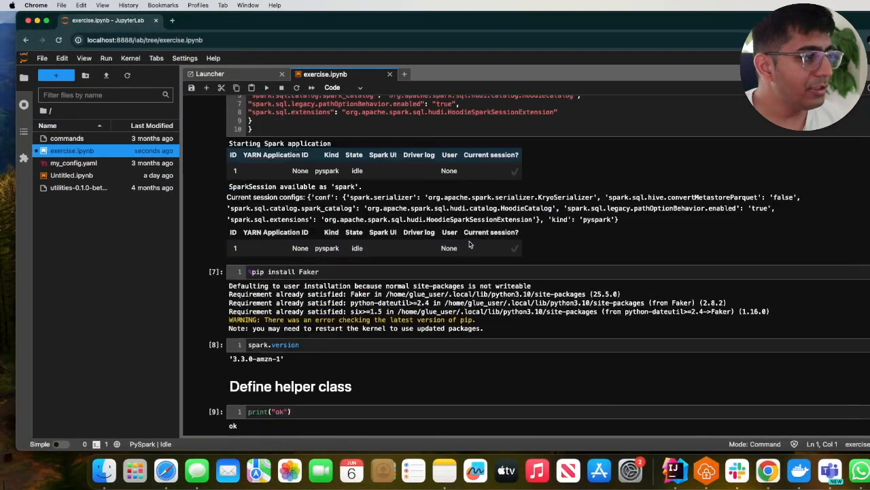
Step: Scroll through the sample_raw folder to reveal the 20 generated customer JSON objects
{"action": "scroll", "scroll_direction": "down", "scroll_amount": 3}
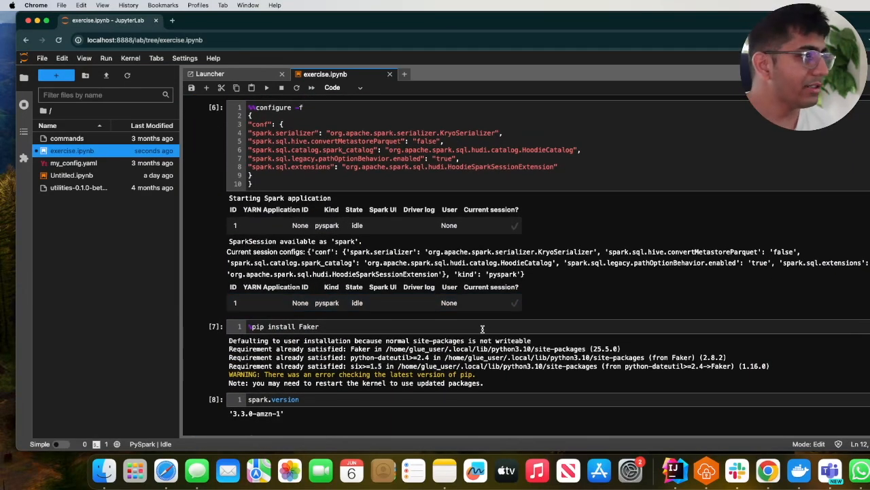
{"action": "scroll", "scroll_direction": "down", "scroll_amount": 3}
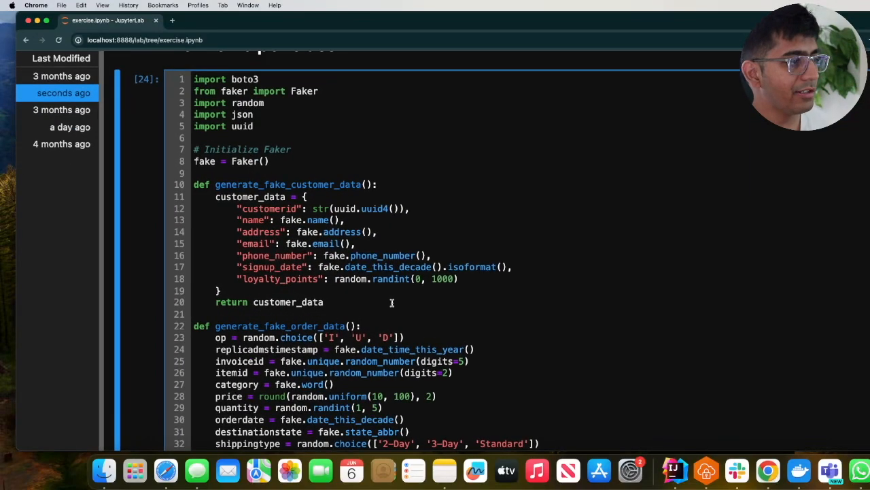
{"action": "scroll", "scroll_direction": "down", "scroll_amount": 3}
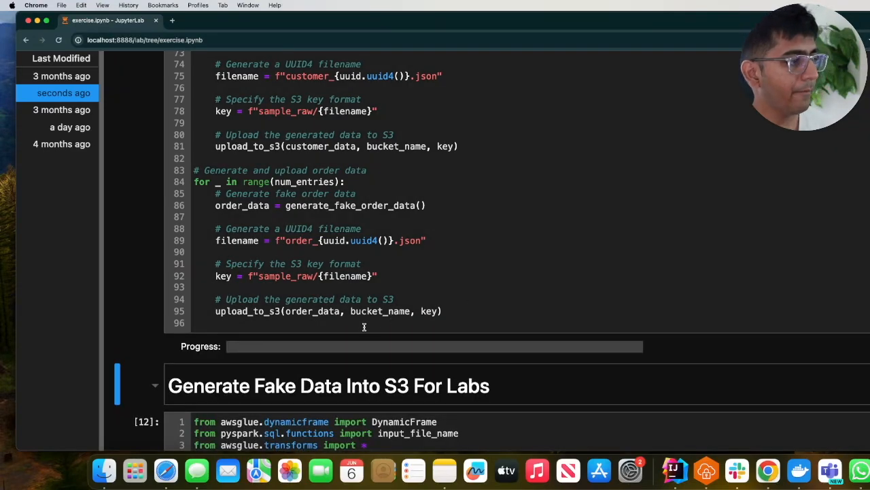
{"action": "mouse_move", "coordinate": [257, 362]}
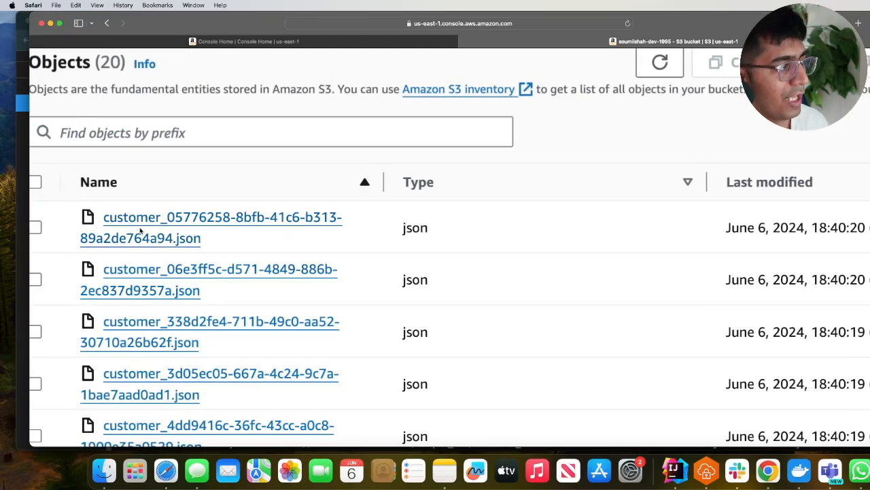
{"action": "scroll", "scroll_direction": "down", "scroll_amount": 3}
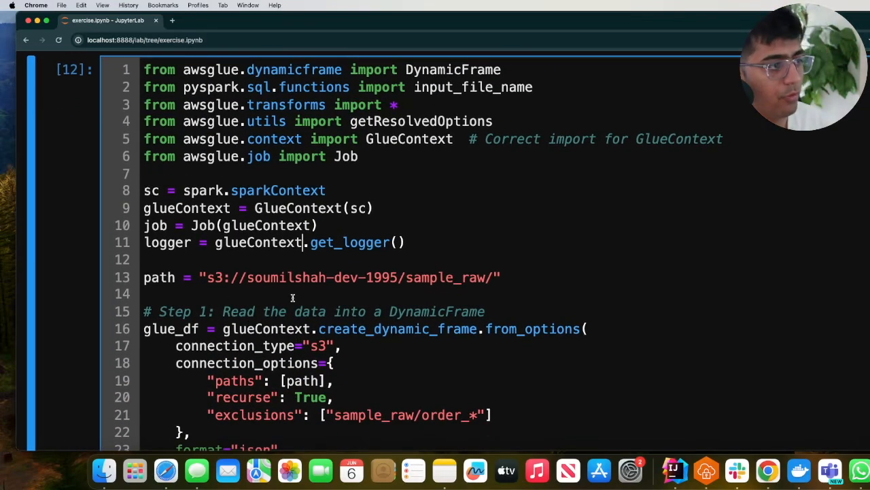
{"action": "scroll", "scroll_direction": "down", "scroll_amount": 3}
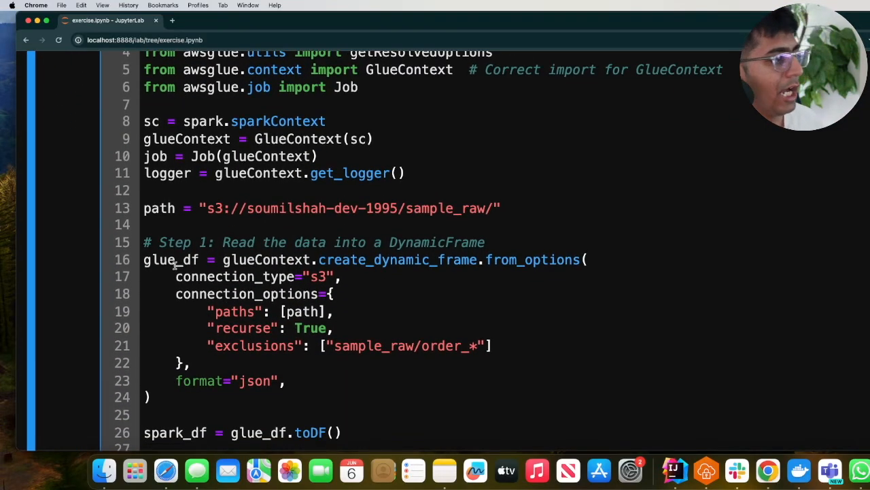
{"action": "double_click", "coordinate": [267, 258]}
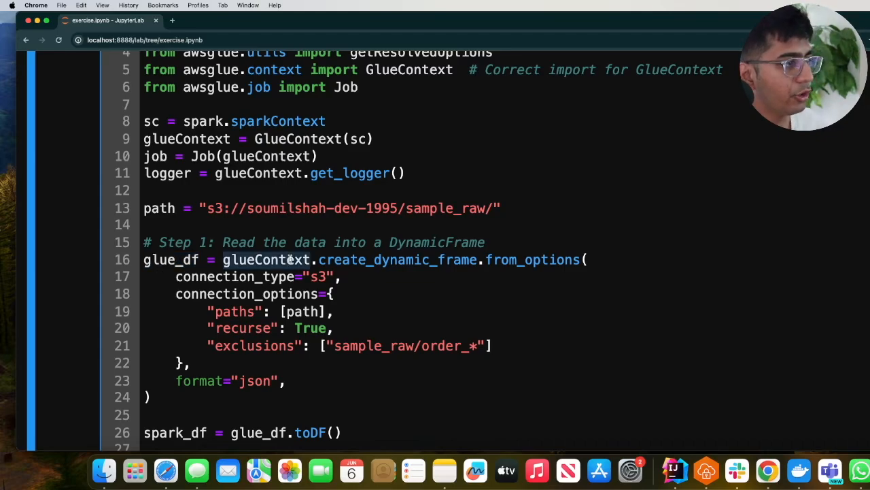
{"action": "double_click", "coordinate": [398, 258]}
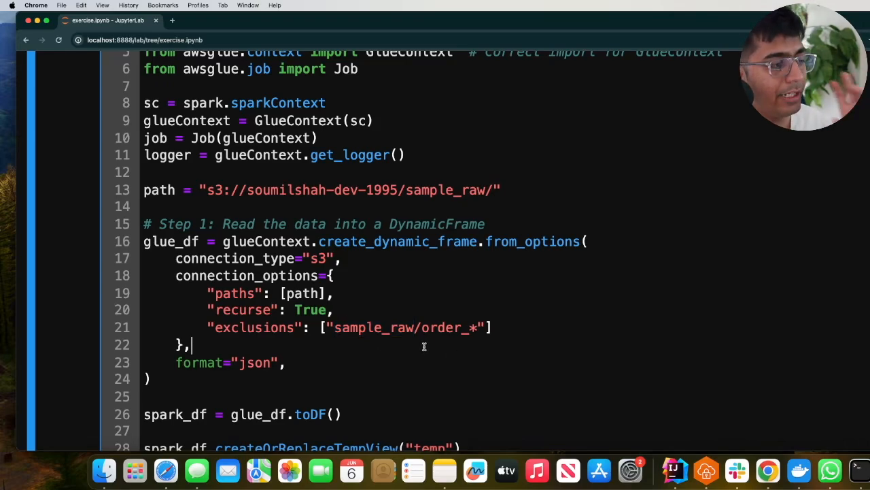
{"action": "mouse_move", "coordinate": [498, 327]}
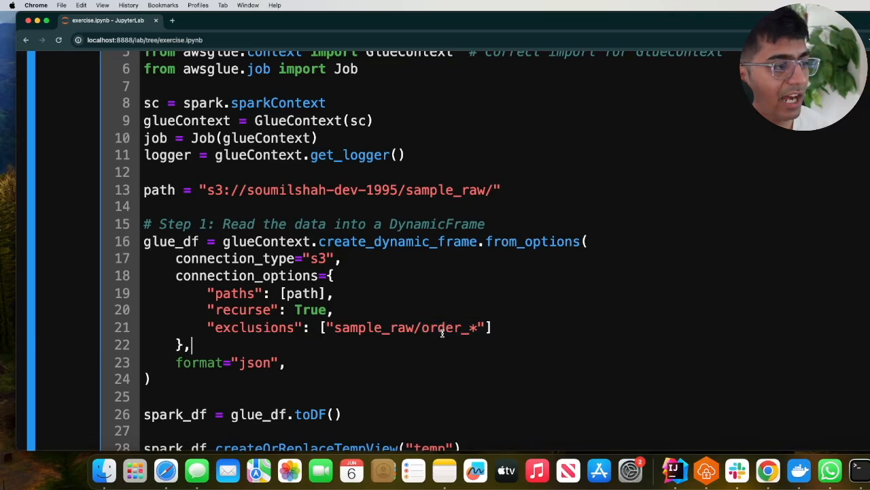
{"action": "double_click", "coordinate": [442, 327]}
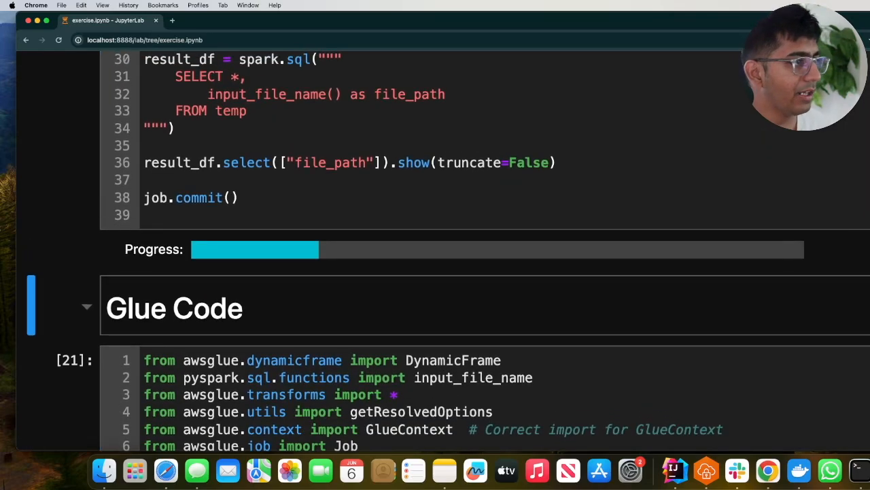
Step: Add a spark_df.show() line on line 27 below the DataFrame conversion
{"action": "scroll", "scroll_direction": "down", "scroll_amount": 3}
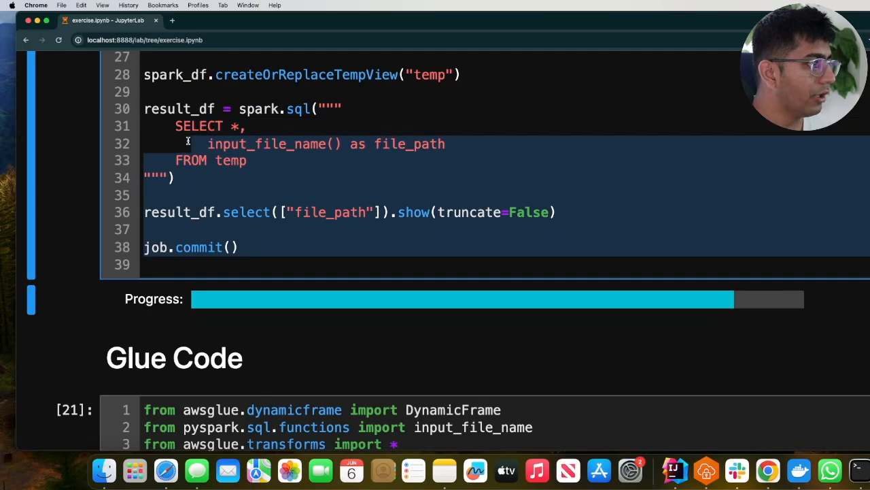
{"action": "scroll", "scroll_direction": "up", "scroll_amount": 3}
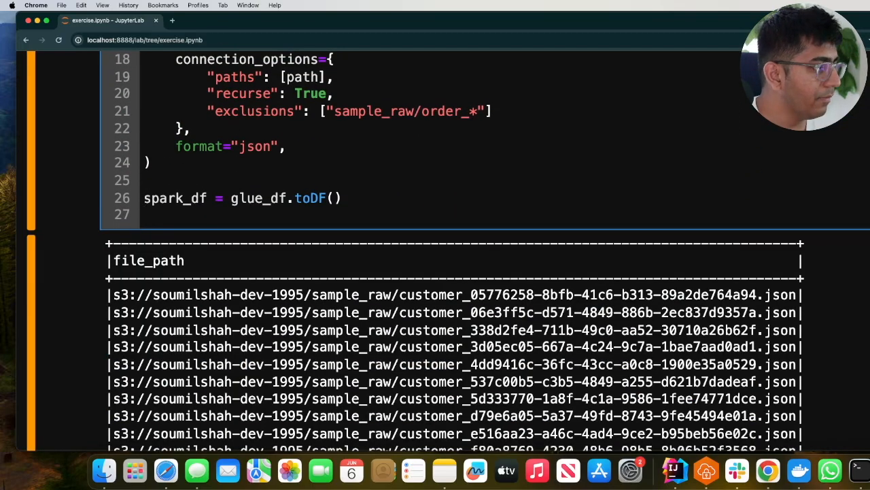
{"action": "double_click", "coordinate": [174, 199]}
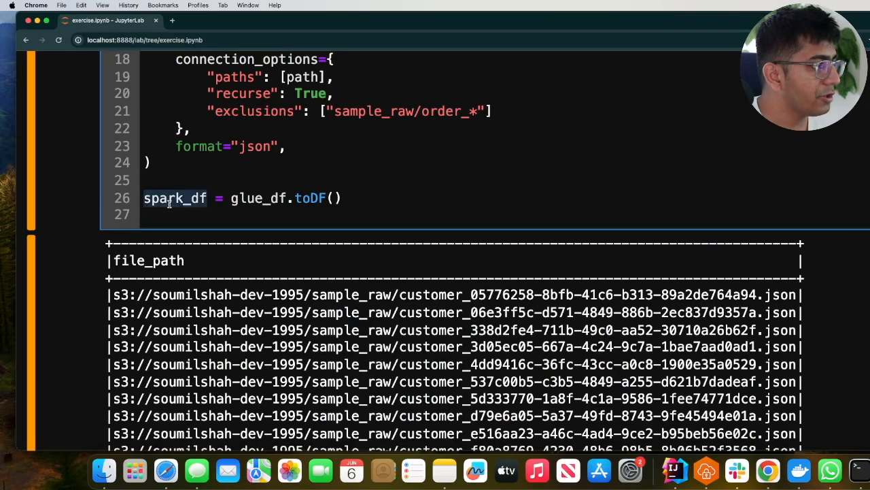
{"action": "type", "text": "spark_df.show("}
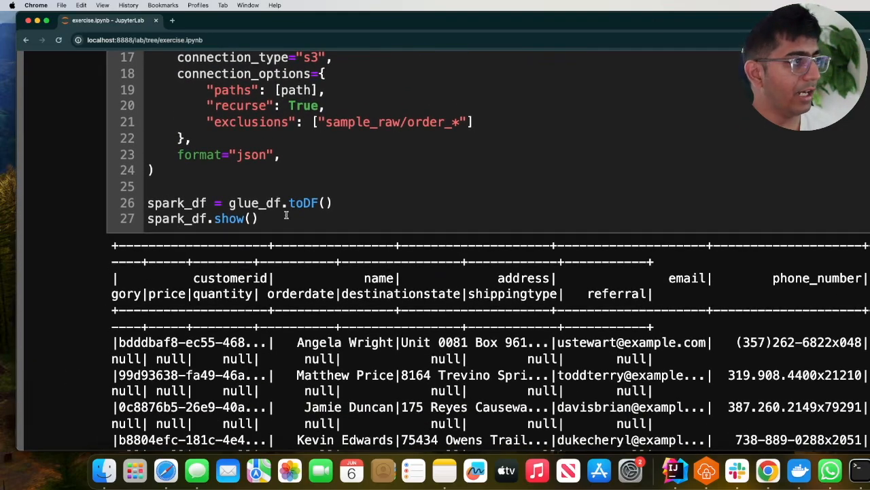
Step: Review the show() output table and highlight order_ in the exclusion pattern
{"action": "scroll", "scroll_direction": "down", "scroll_amount": 3}
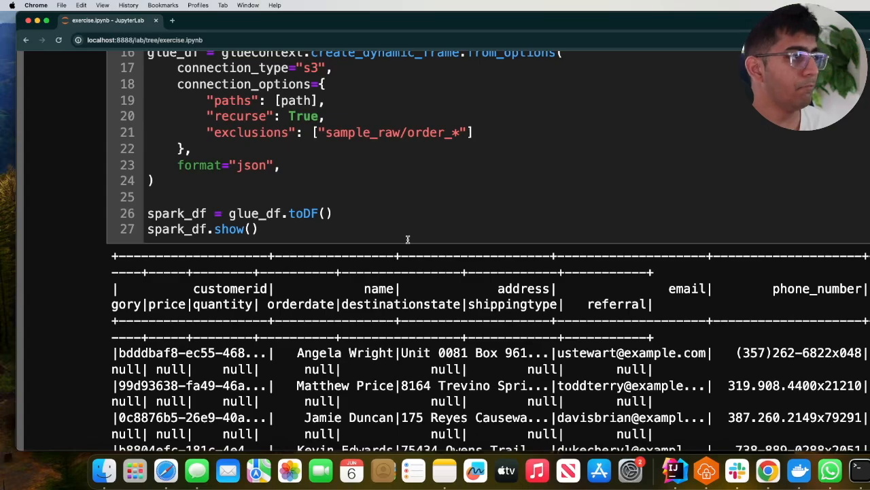
{"action": "double_click", "coordinate": [430, 132]}
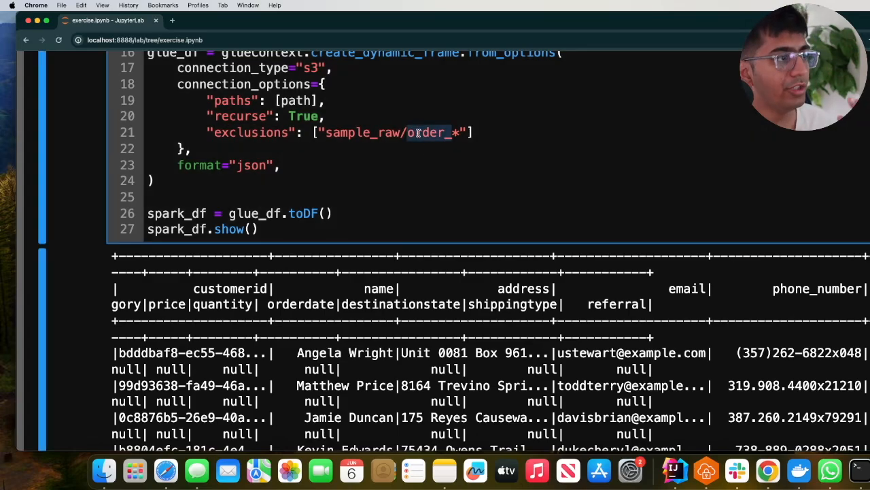
{"action": "mouse_move", "coordinate": [729, 201]}
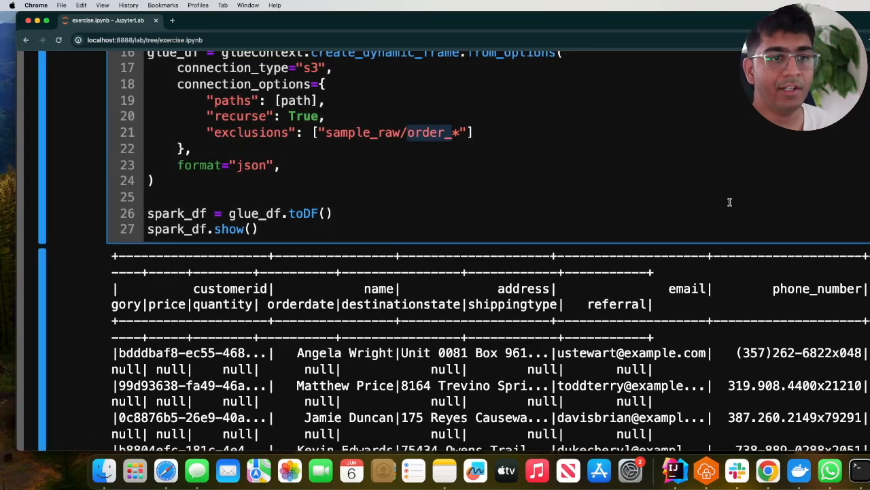